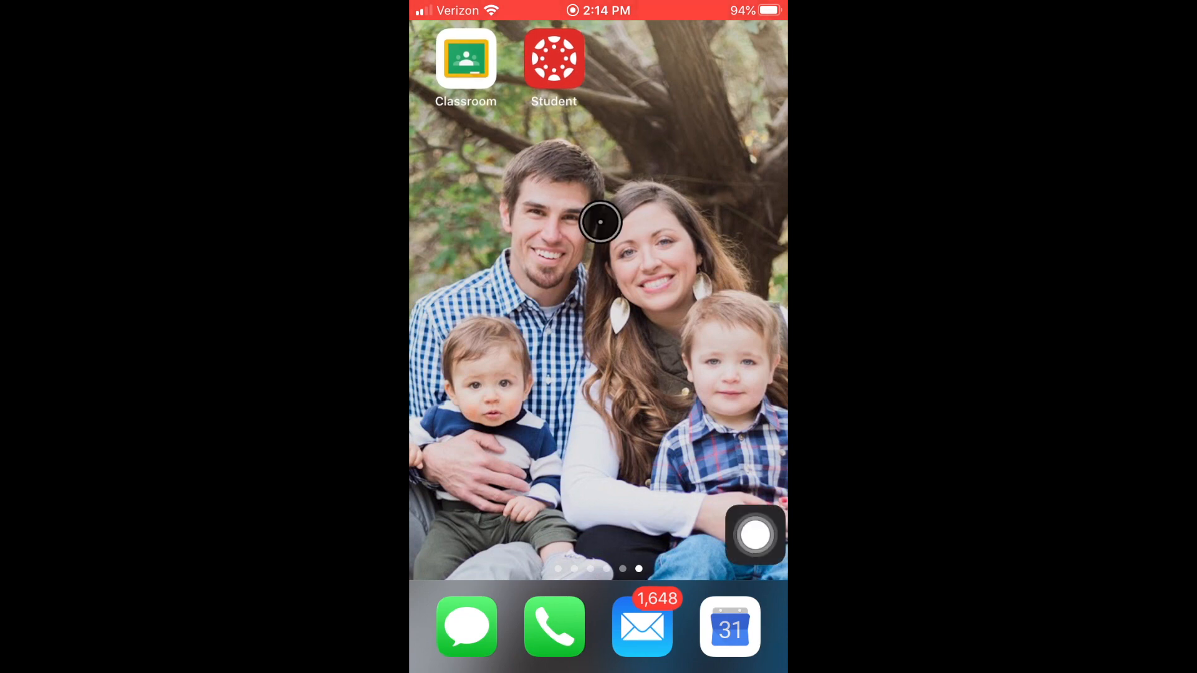
mouse_move(623, 301)
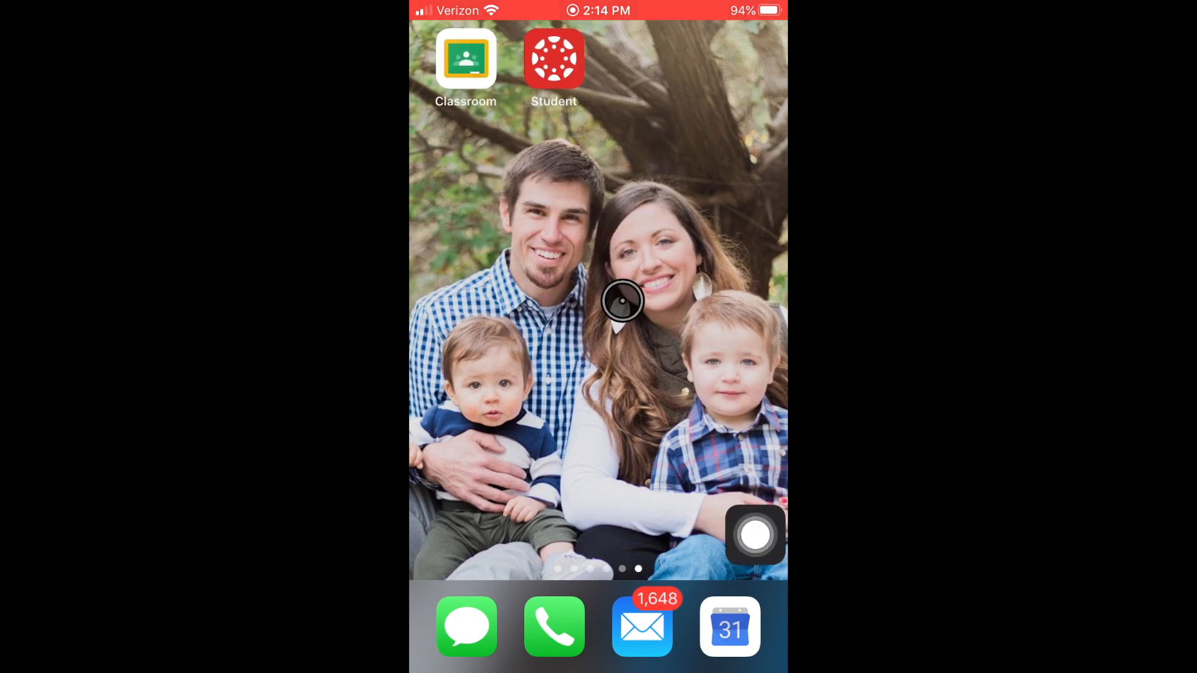
- Launch the Google Classroom app to its class list
left_click(467, 61)
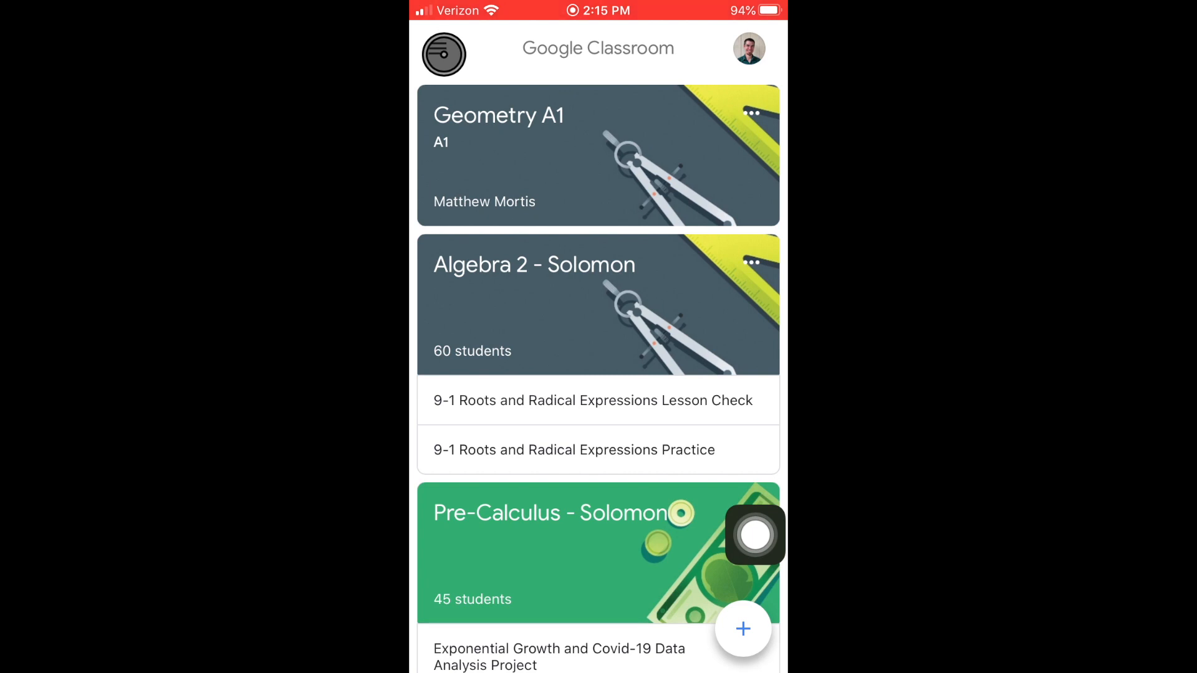
- Show the Classroom navigation menu with classes, archived classes and settings
left_click(444, 55)
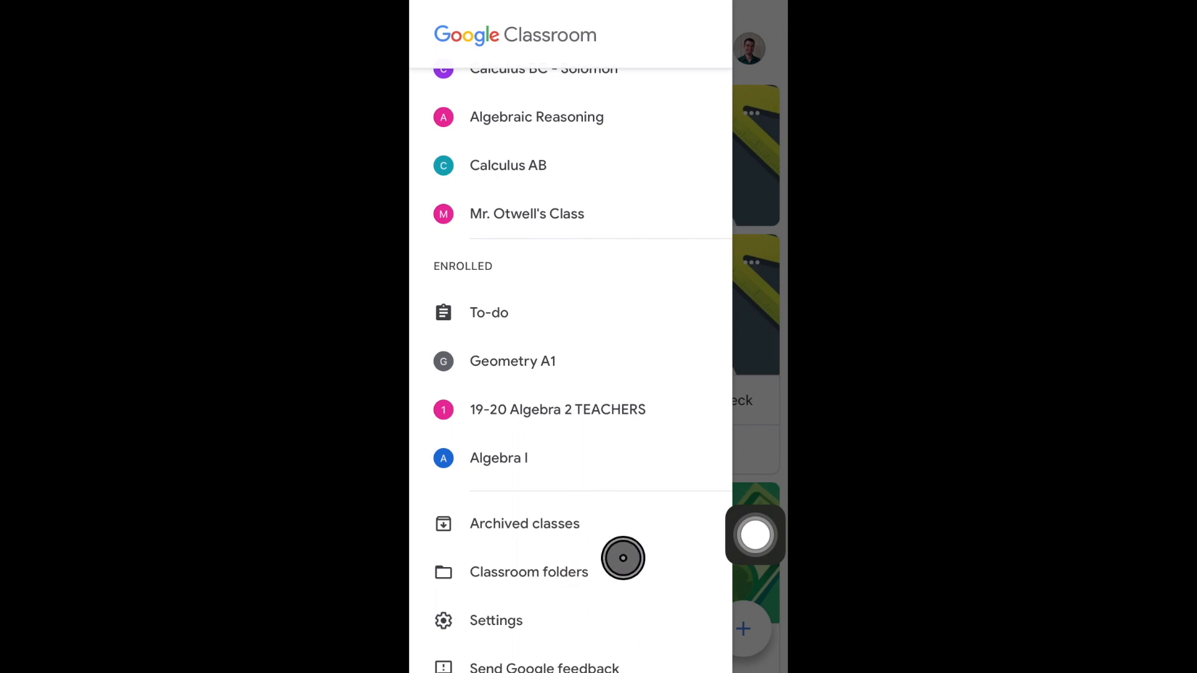
mouse_move(634, 630)
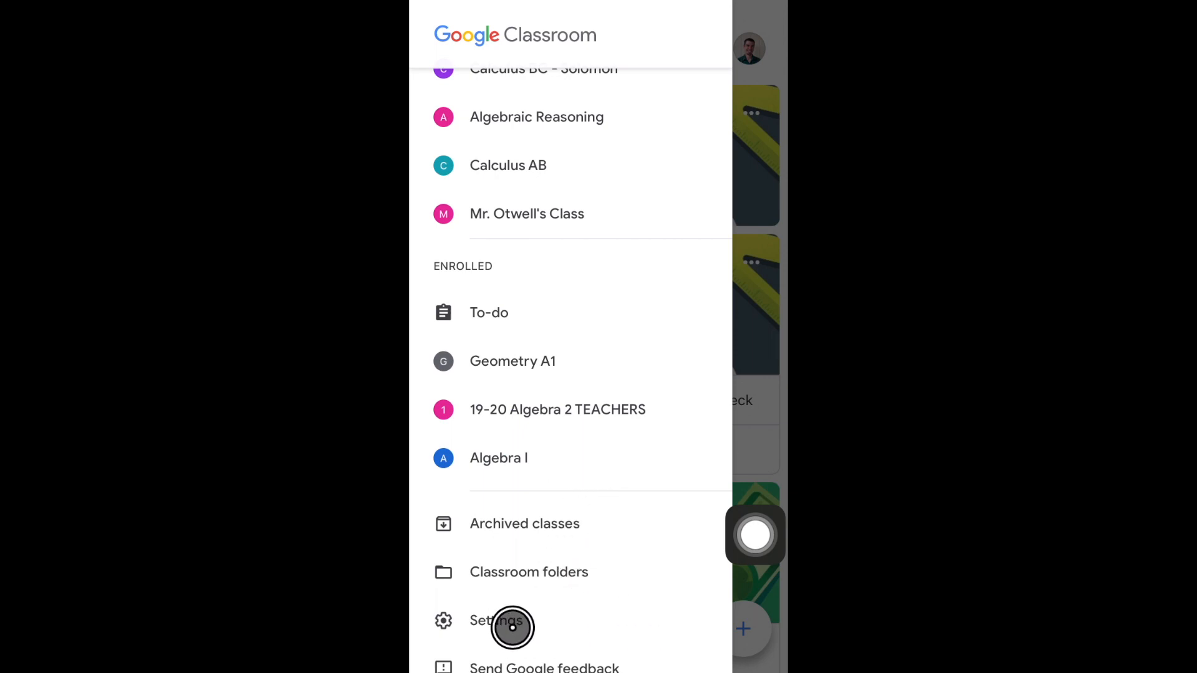
- Go to Classroom's Settings page listing Notifications and other options
left_click(494, 626)
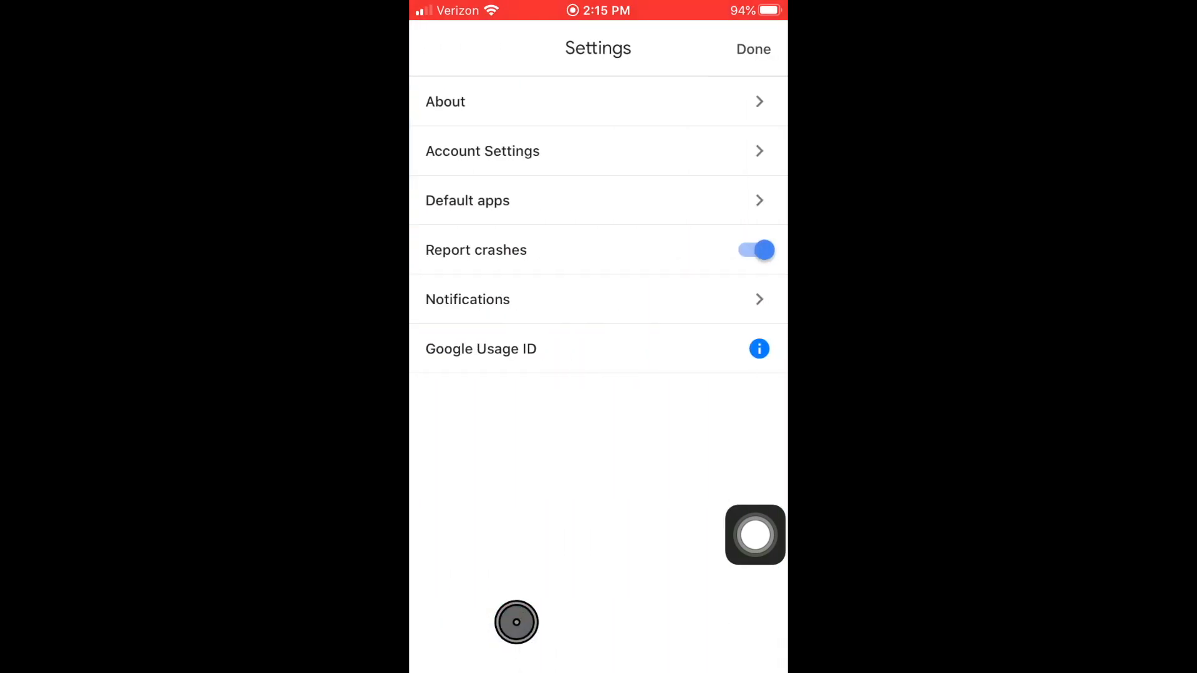
mouse_move(646, 197)
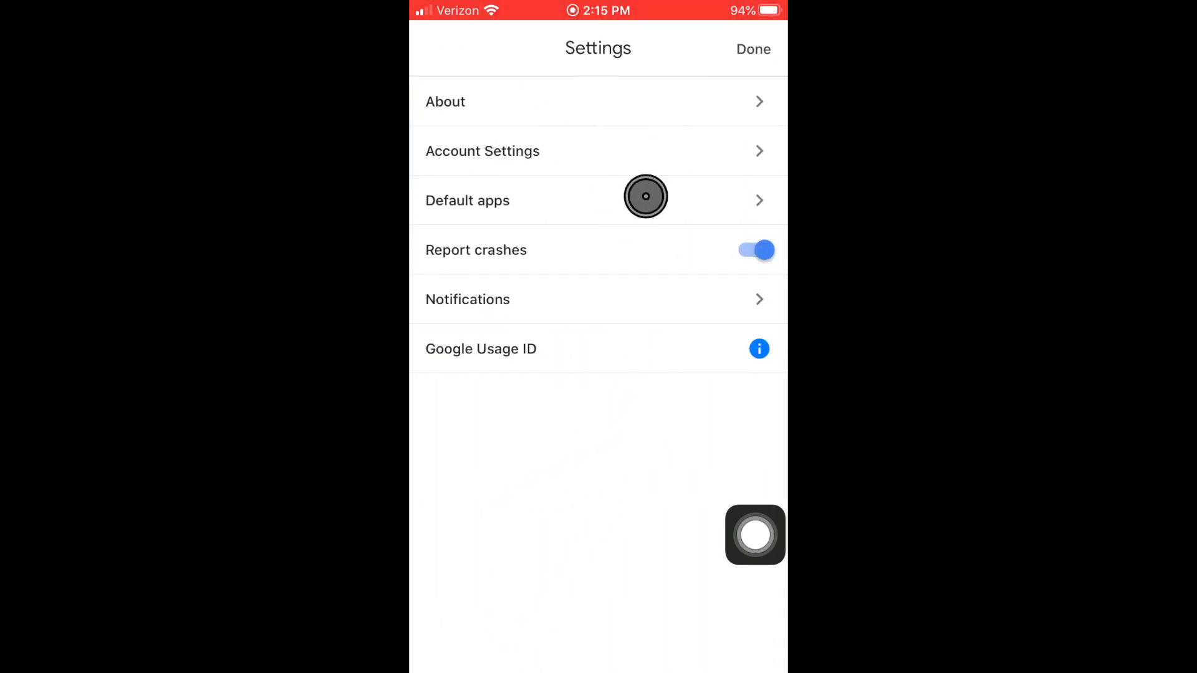
mouse_move(486, 309)
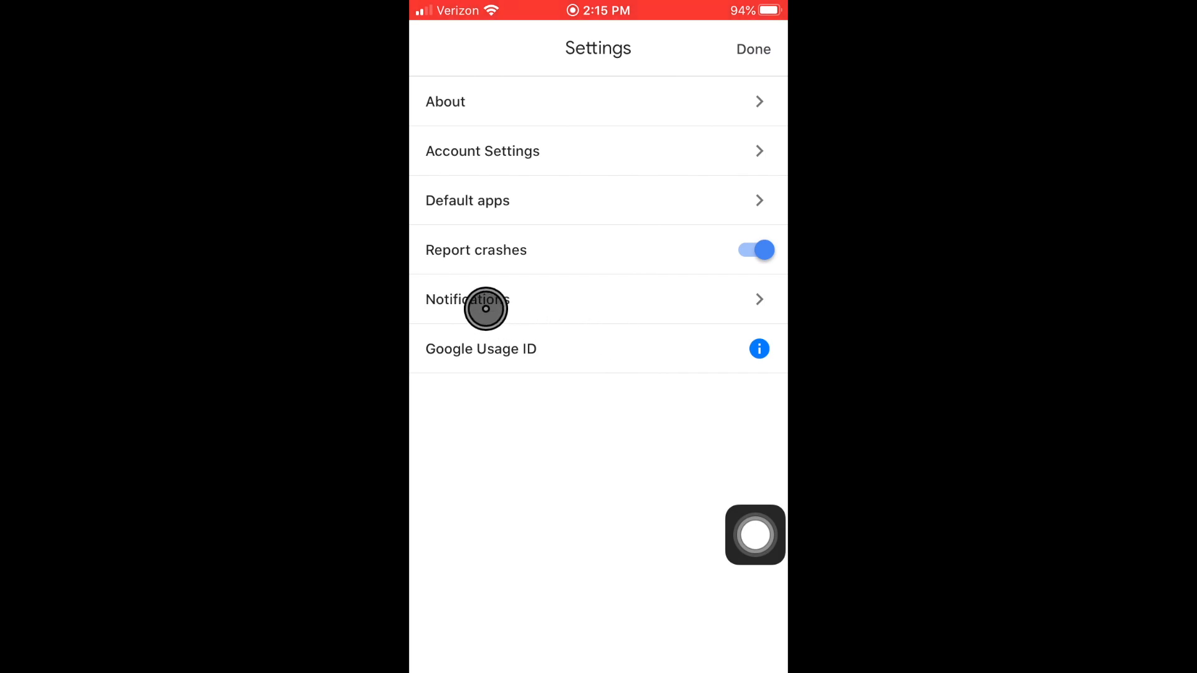
mouse_move(591, 304)
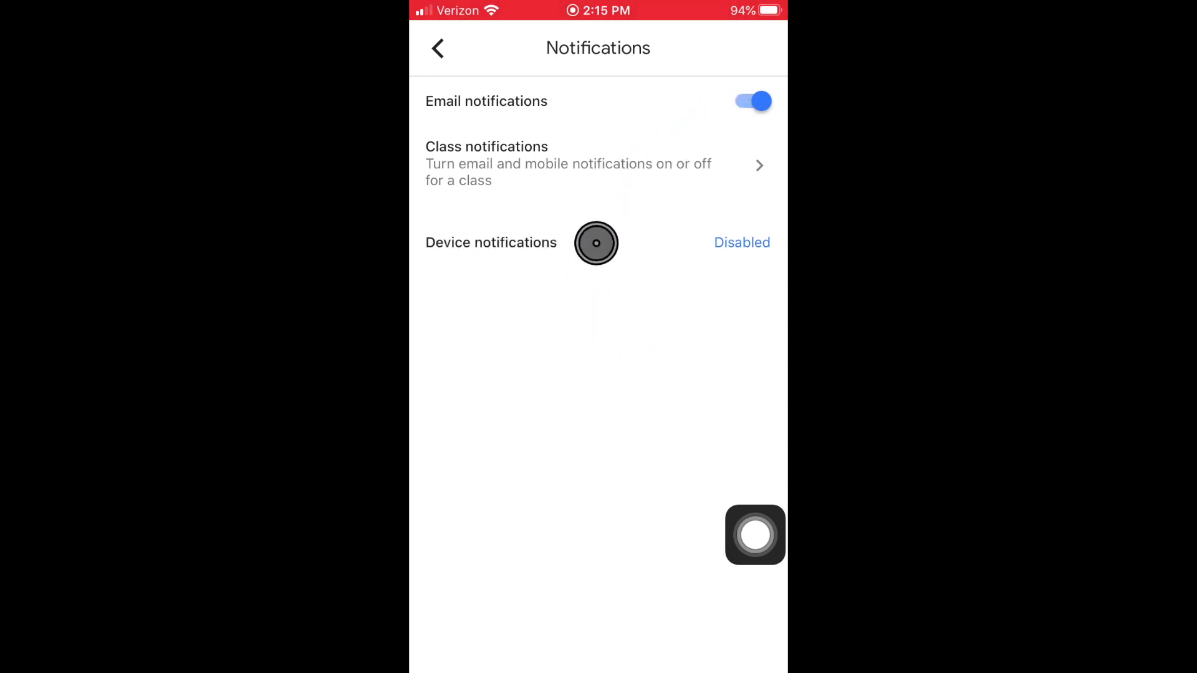
mouse_move(639, 364)
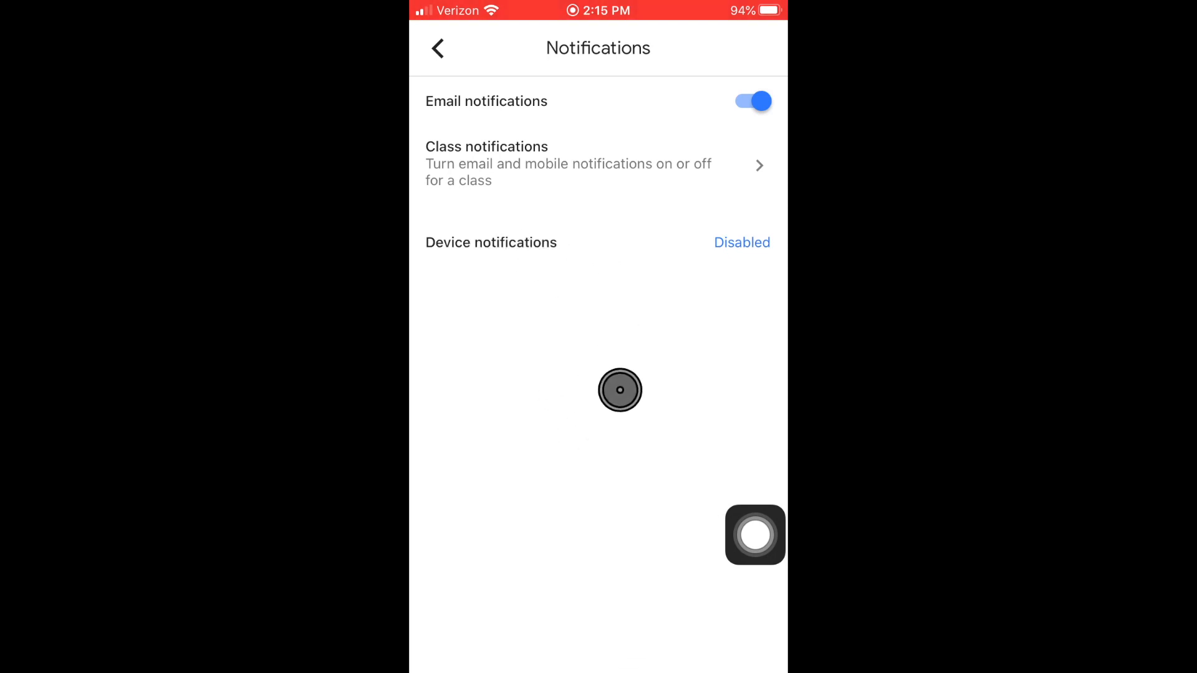
mouse_move(613, 406)
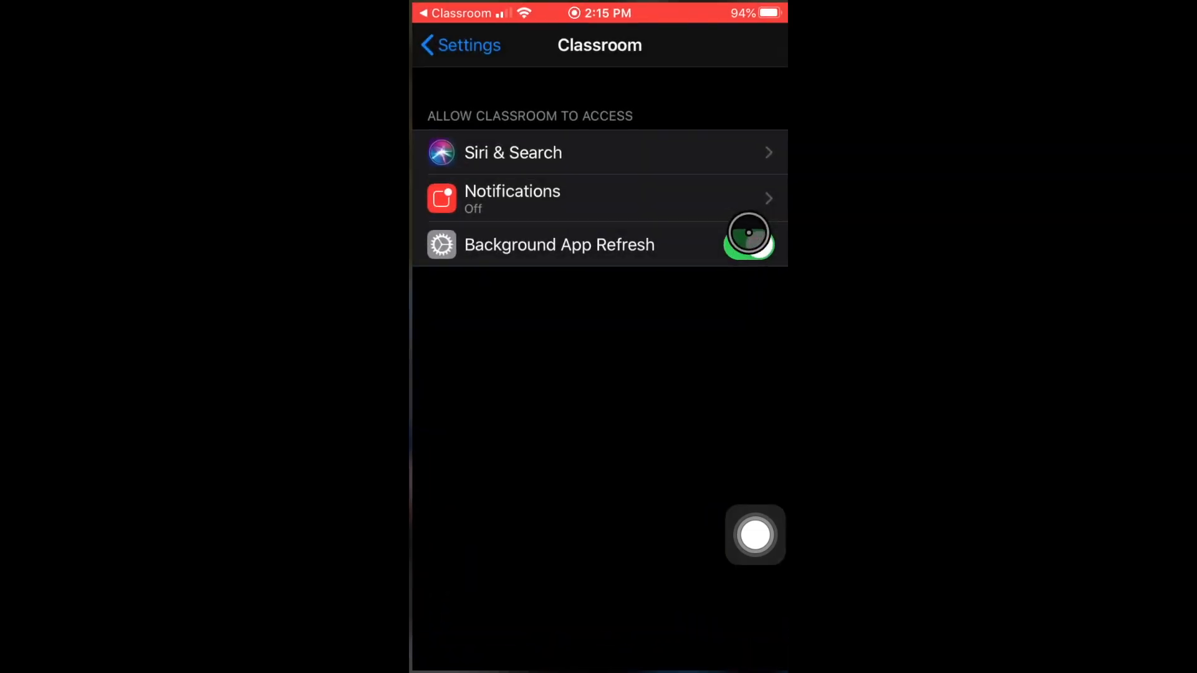
- Switch on Allow Notifications for Classroom in iOS Settings and return to the app
left_click(748, 240)
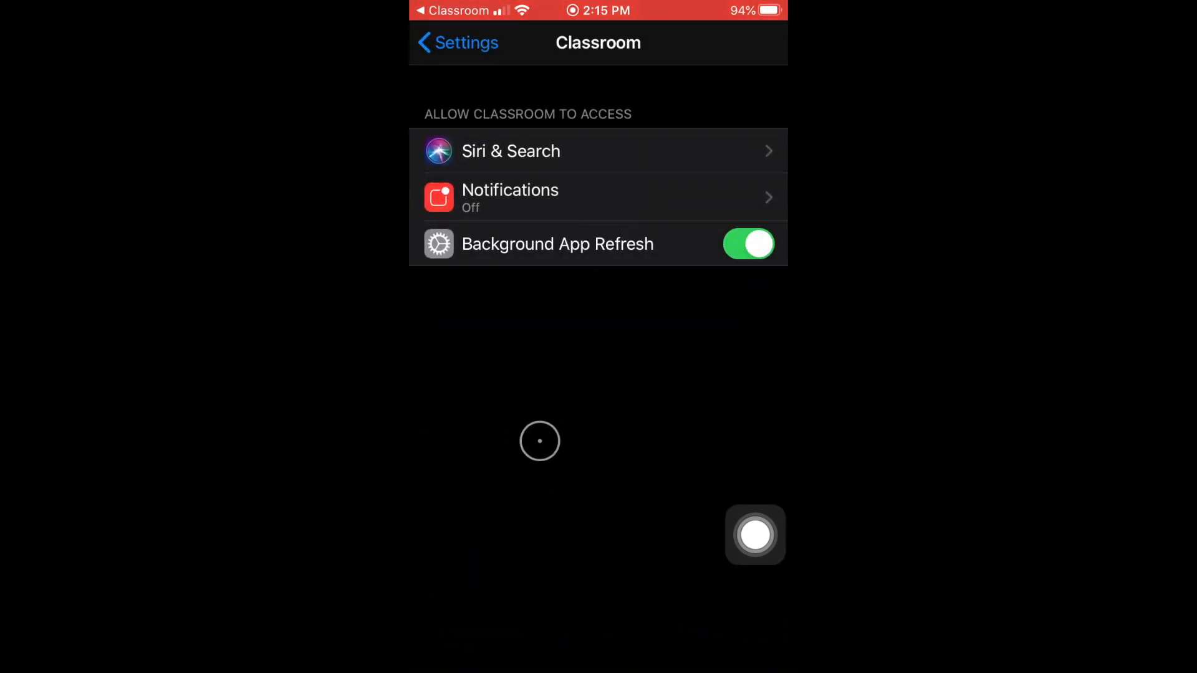
mouse_move(630, 314)
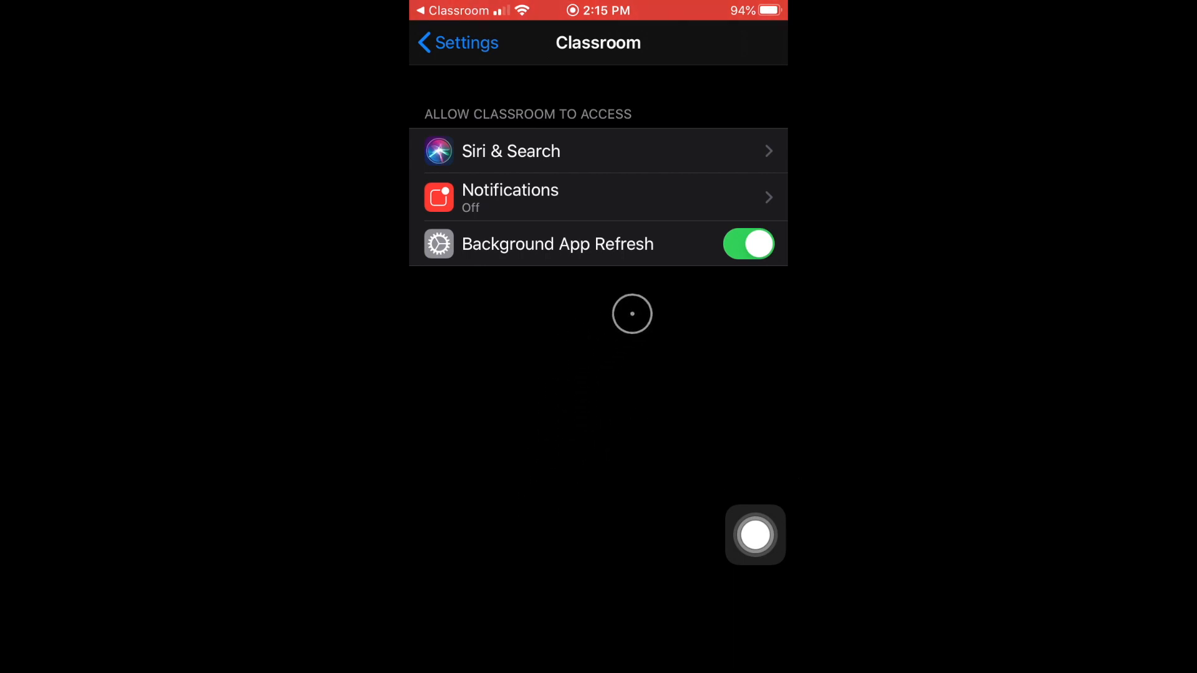
mouse_move(641, 194)
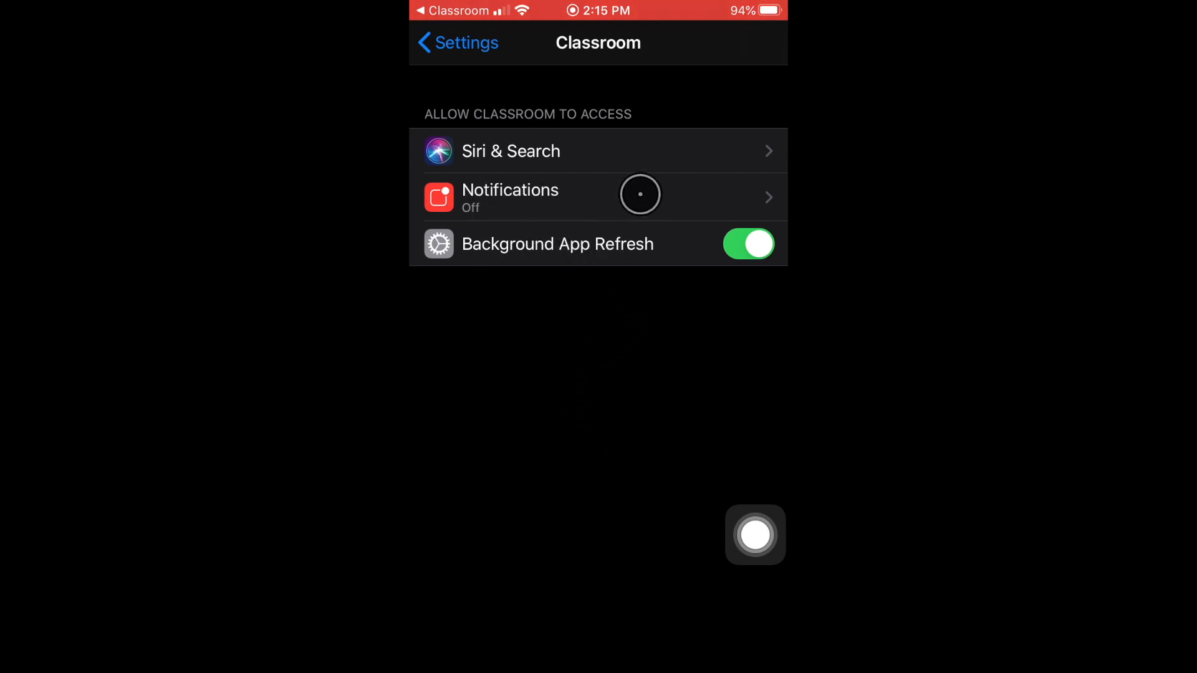
left_click(639, 194)
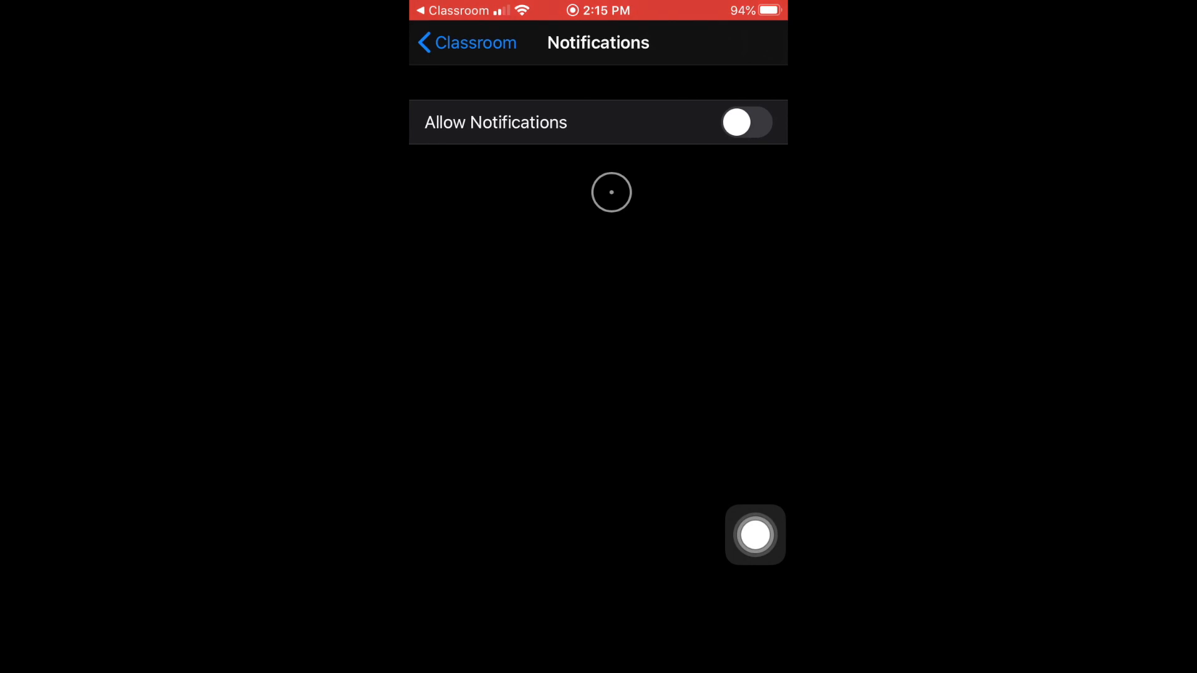
left_click(744, 122)
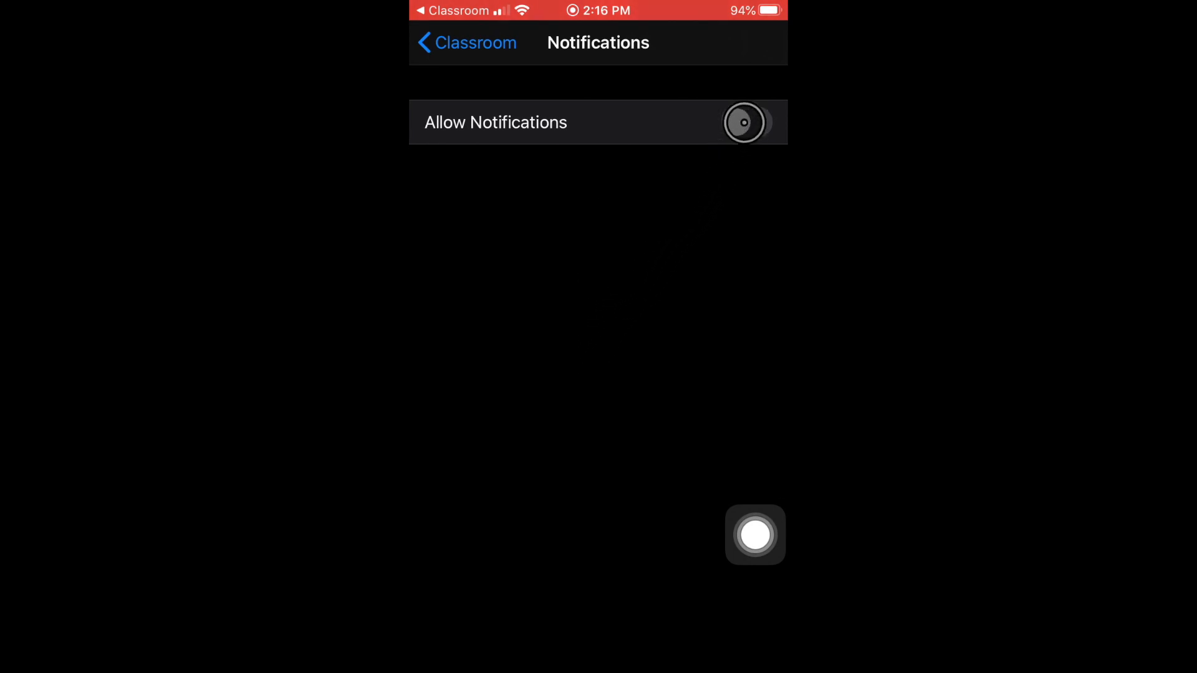
left_click(745, 122)
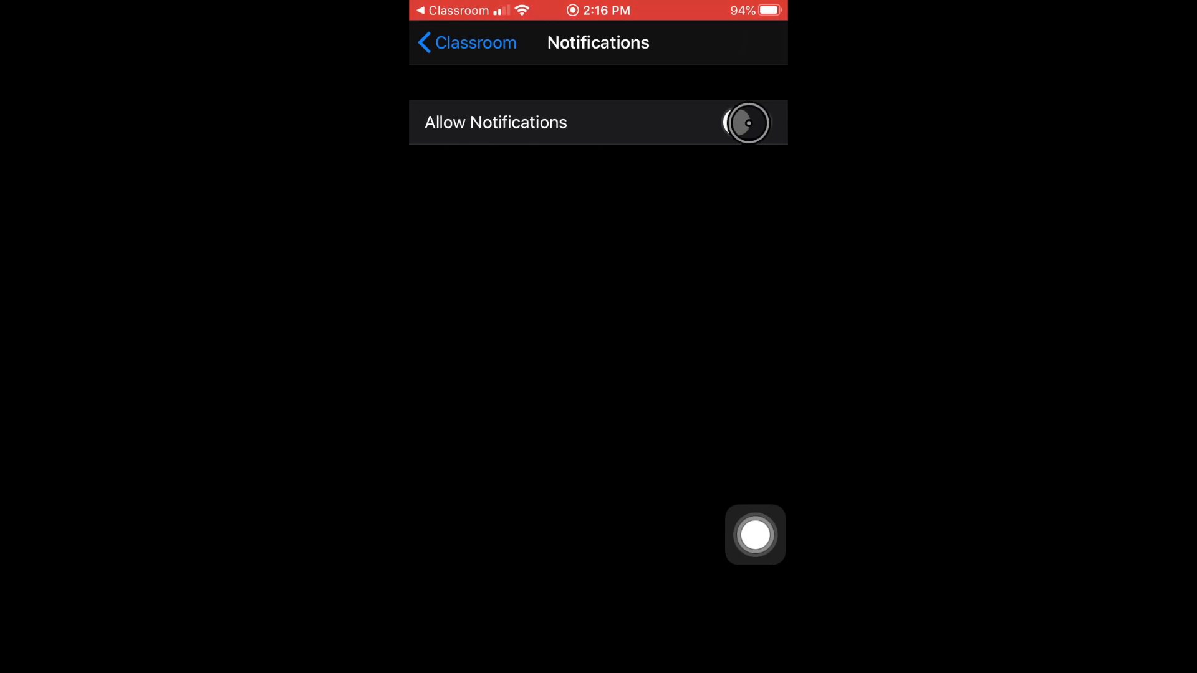
left_click(747, 123)
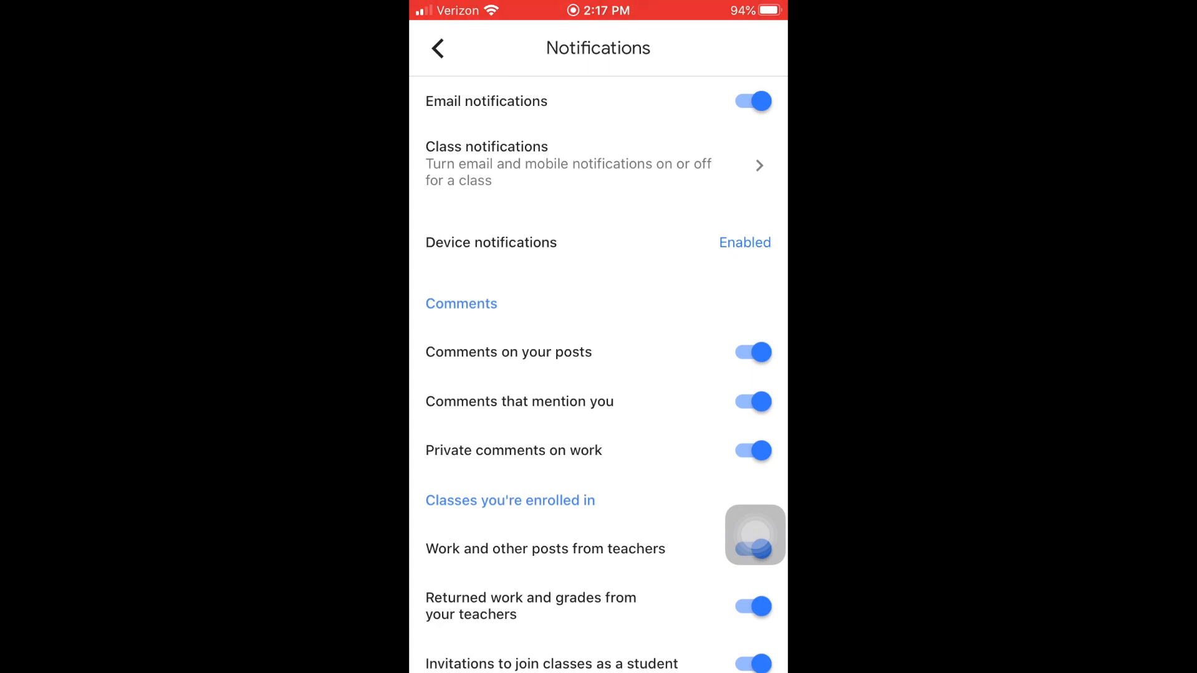
- Scroll through Classroom's Notifications page confirming every comment and class toggle is on
scroll("down", 3)
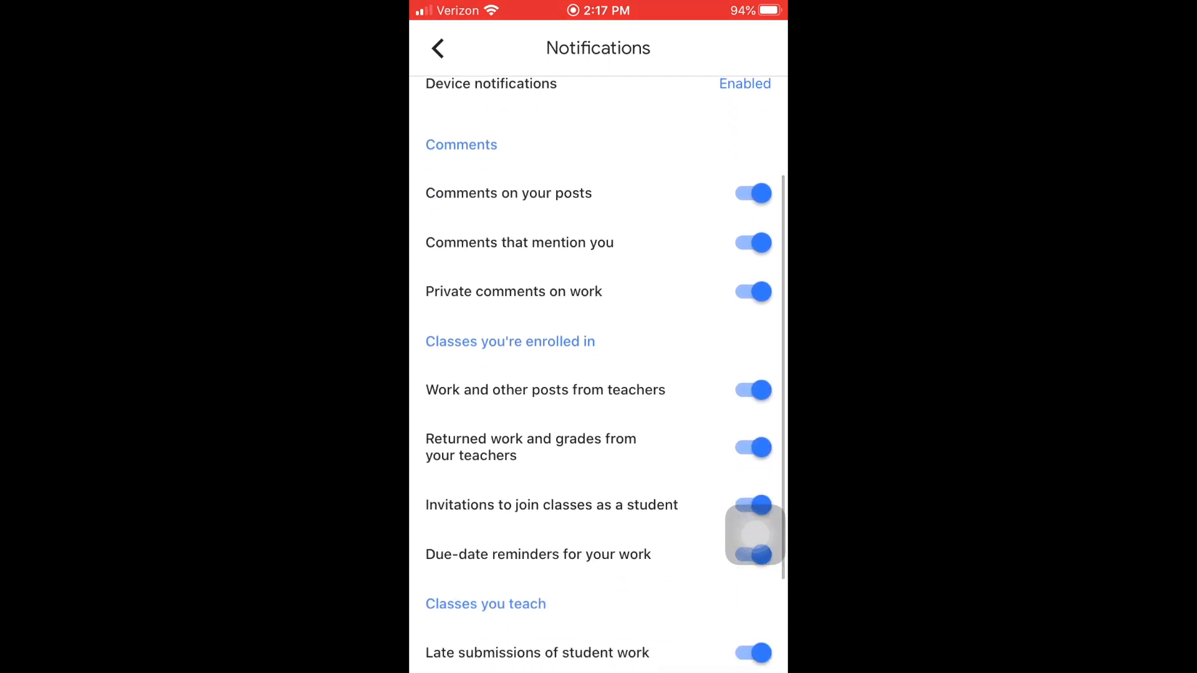
scroll("down", 3)
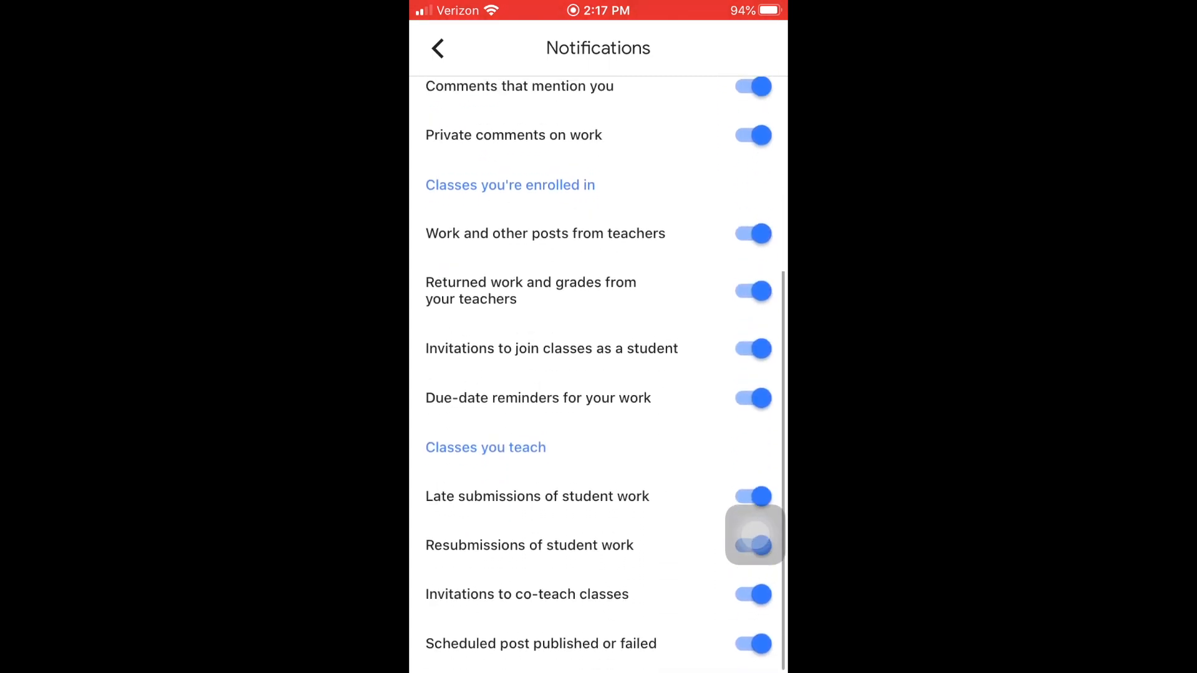